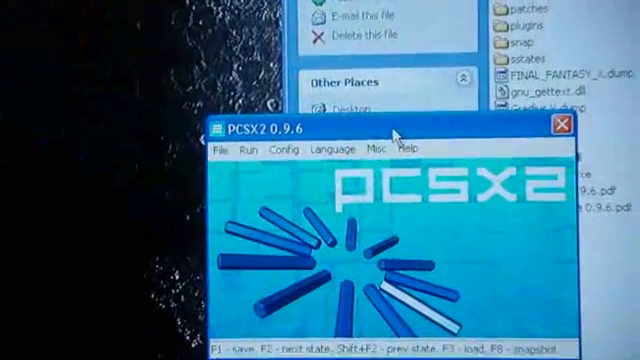
# Open the PCSX2 plugin configuration window from the Config menu
pyautogui.click(282, 153)
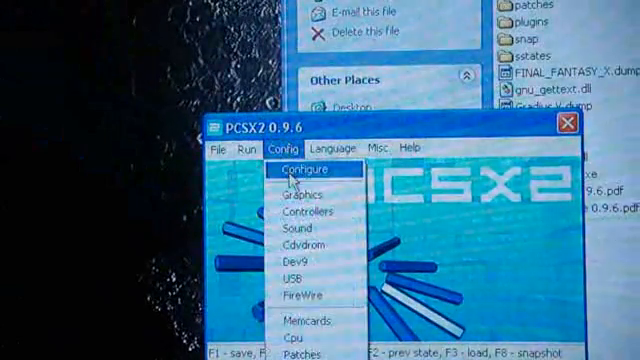
pyautogui.click(300, 169)
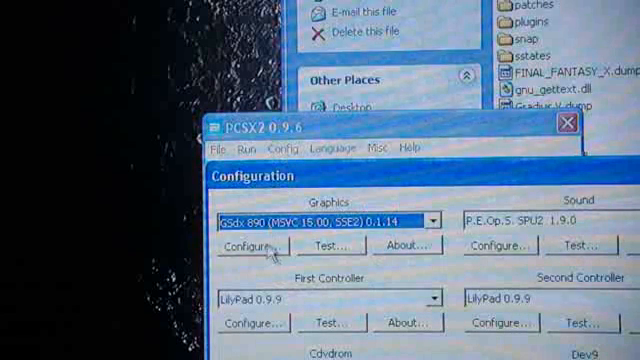
# Open GSdx settings showing windowed Direct3D9 hardware rendering, Pixel Shader 3.0, 4:3 aspect
pyautogui.click(251, 246)
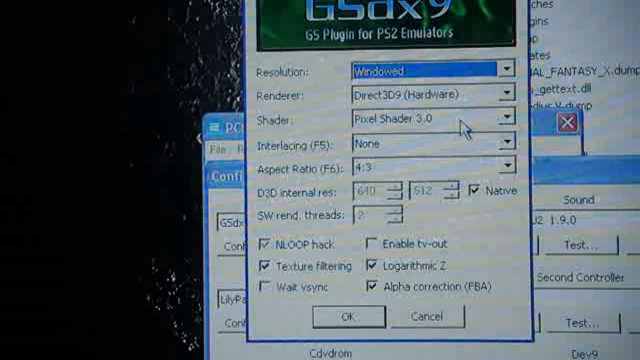
pyautogui.moveTo(443, 178)
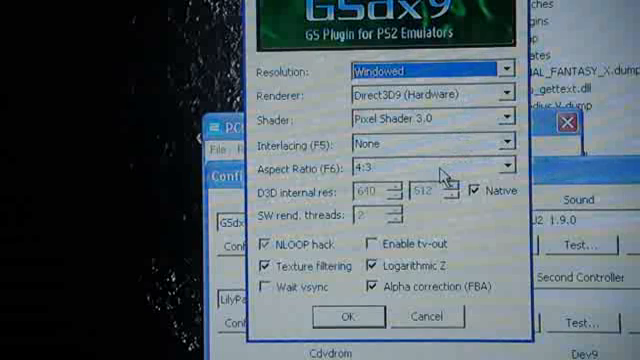
pyautogui.moveTo(278, 265)
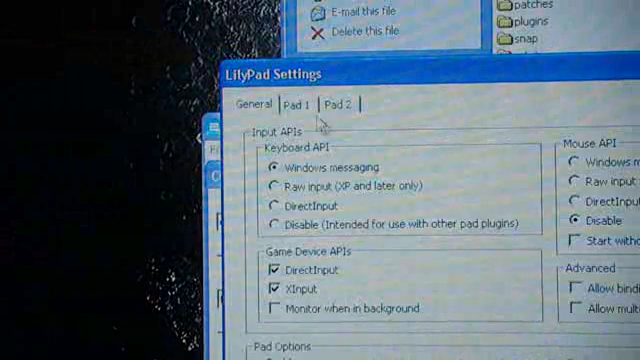
# Show the Pad 1 setup in LilyPad Settings
pyautogui.click(298, 104)
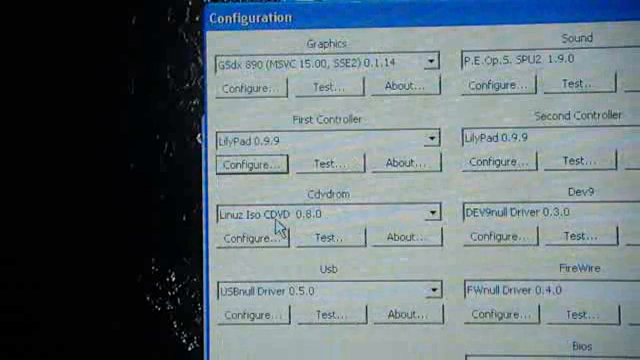
# Point the Linuz Iso CDVD plugin at the Gradius V disc image
pyautogui.click(250, 237)
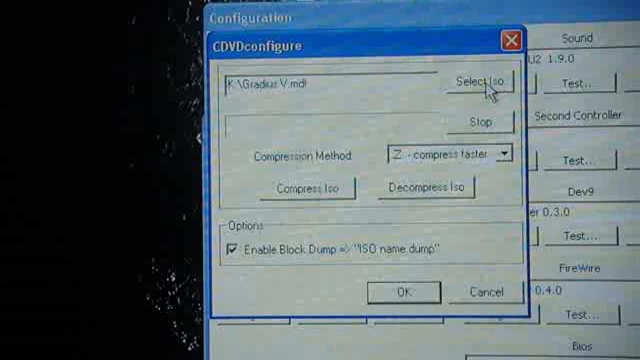
pyautogui.click(481, 83)
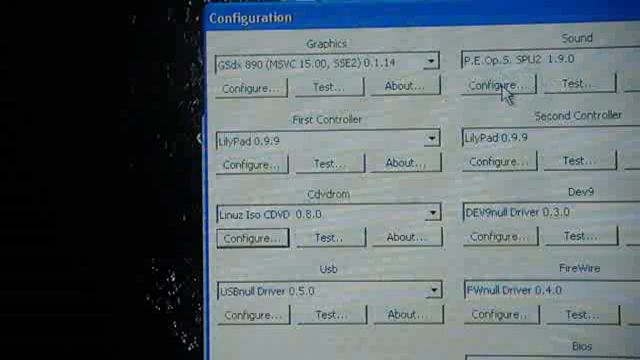
# Check the sound plugin settings and confirm the Europe v01.60 BIOS
pyautogui.click(499, 86)
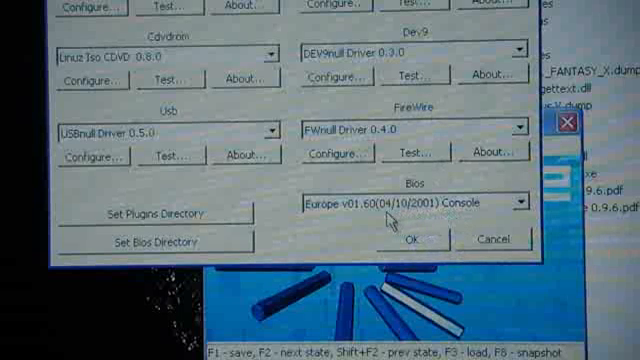
pyautogui.moveTo(385, 225)
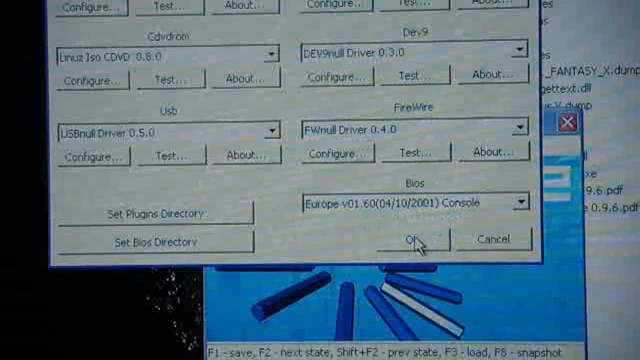
pyautogui.click(406, 239)
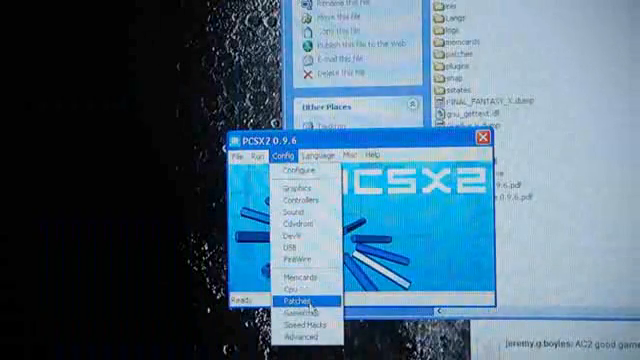
pyautogui.click(308, 328)
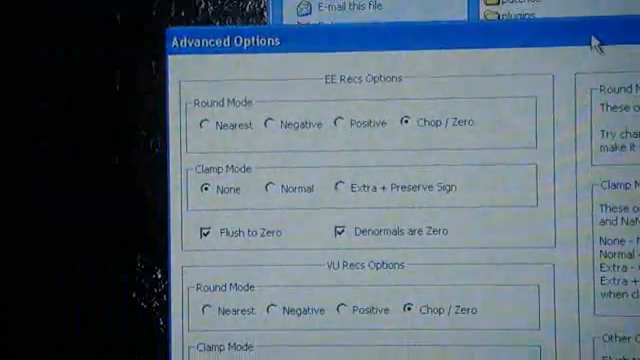
# Scroll through EE and VU recompiler options: Chop/Zero rounding, no clamping, Flush to Zero, Denormals are Zero
pyautogui.scroll(-3)
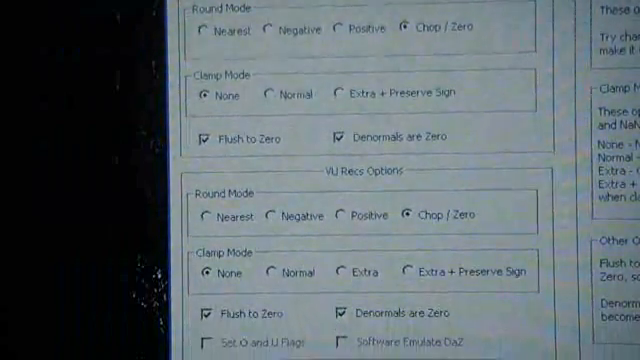
pyautogui.scroll(-3)
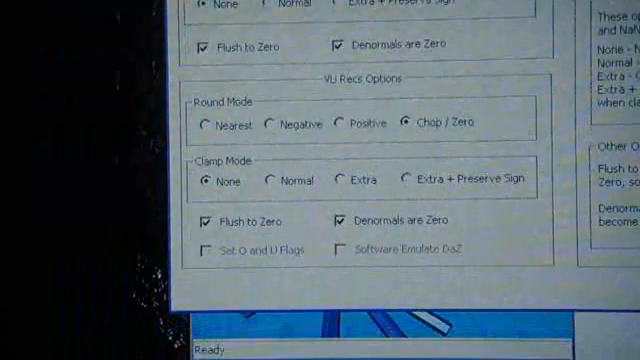